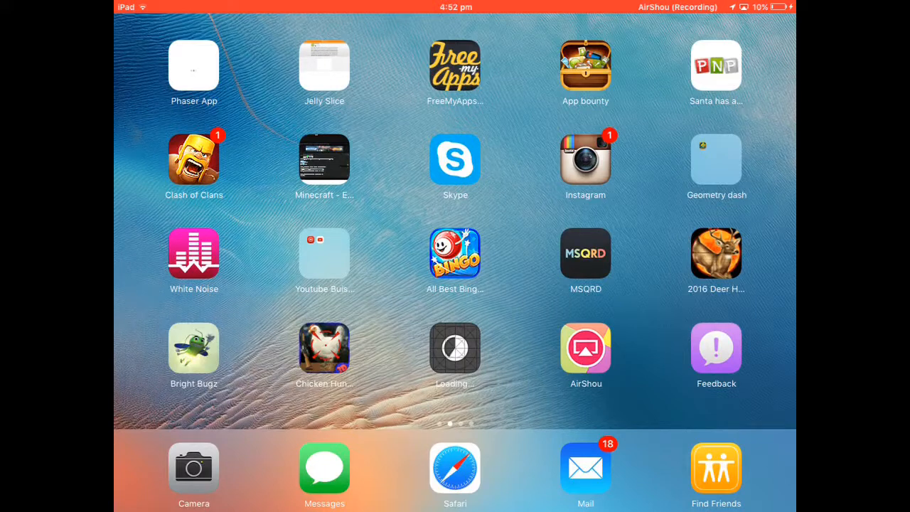
Step: Swipe back through four home screen pages to the first page with FaceTime, Music and Settings
{"action": "scroll", "scroll_direction": "left", "scroll_amount": 3}
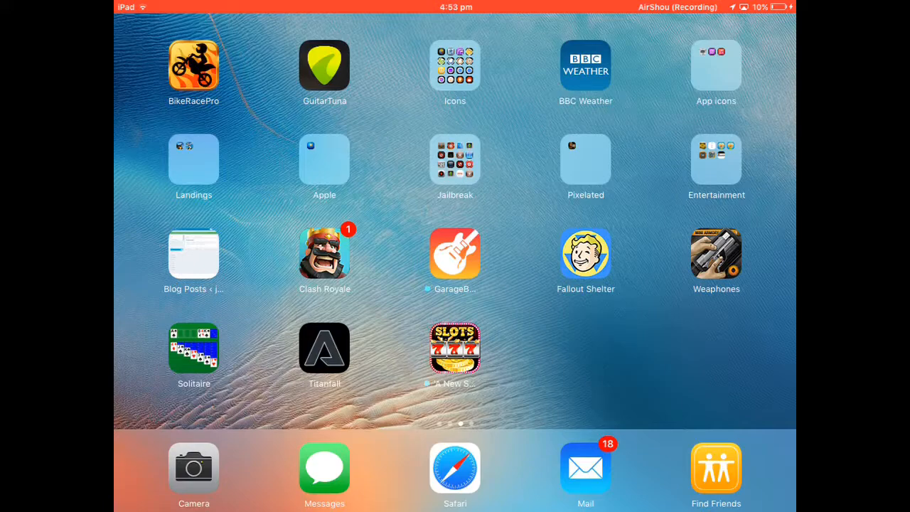
{"action": "scroll", "scroll_direction": "left", "scroll_amount": 3}
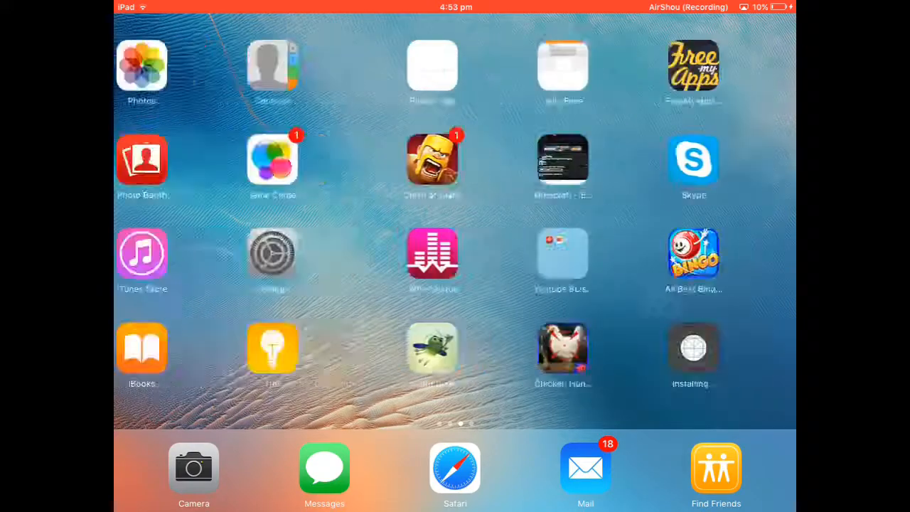
{"action": "scroll", "scroll_direction": "left", "scroll_amount": 3}
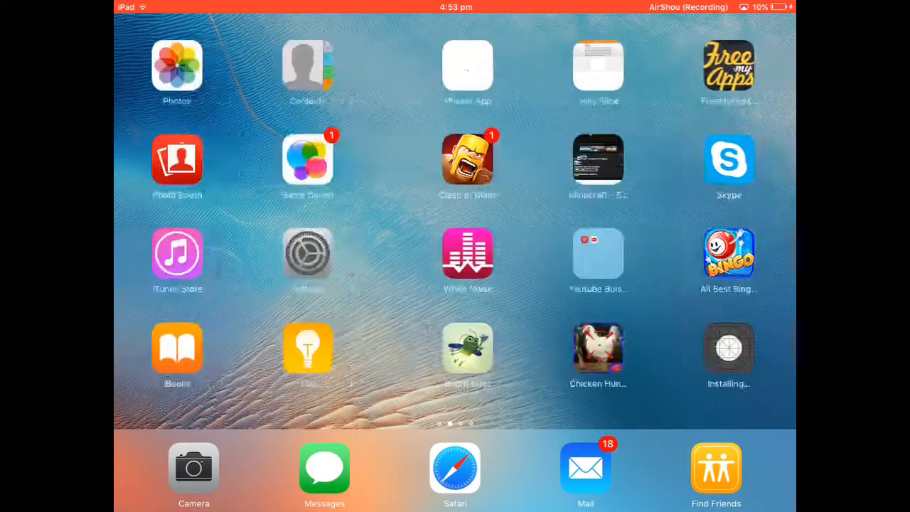
{"action": "scroll", "scroll_direction": "left", "scroll_amount": 3}
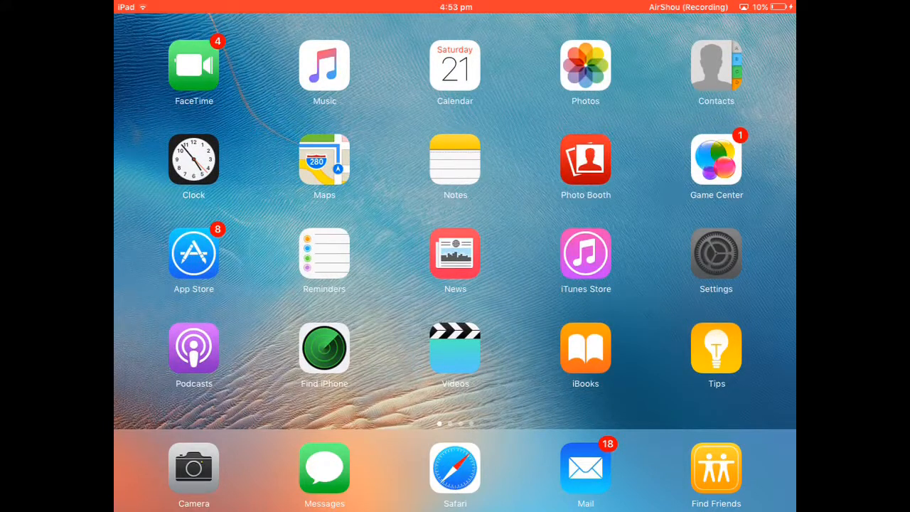
Step: Open Settings and reach Profiles & Device Management showing the iOS Beta Software Profile
{"action": "left_click", "coordinate": [716, 260]}
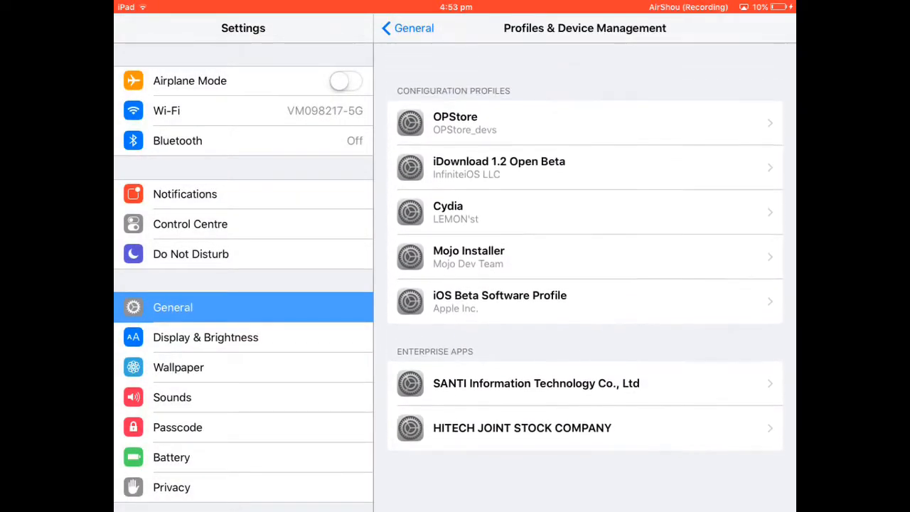
{"action": "scroll", "scroll_direction": "up", "scroll_amount": 3}
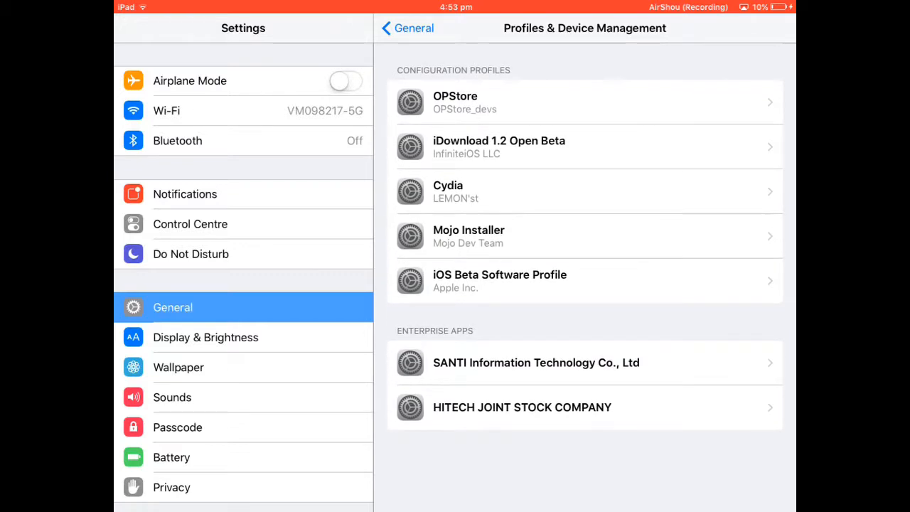
Step: Confirm Software Update shows iOS 9.3.2 up to date, then return to the installing app's home page
{"action": "left_click", "coordinate": [406, 28]}
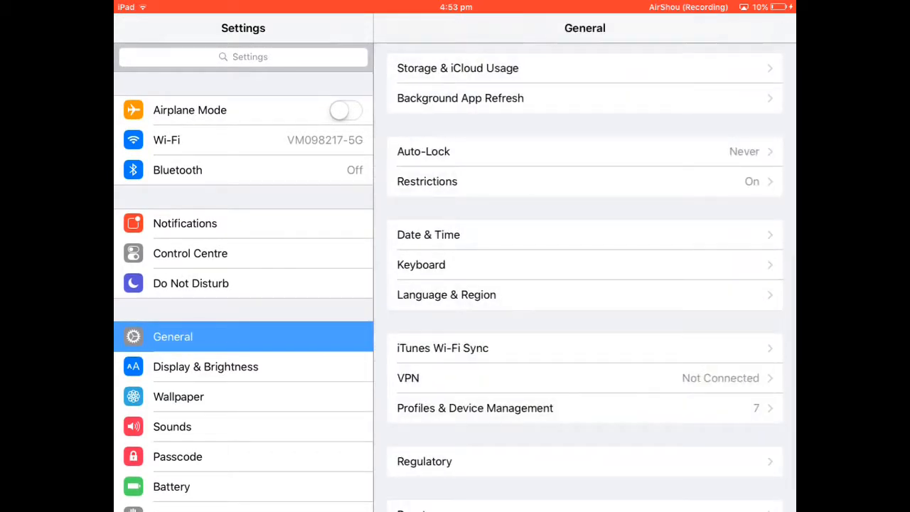
{"action": "scroll", "scroll_direction": "up", "scroll_amount": 3}
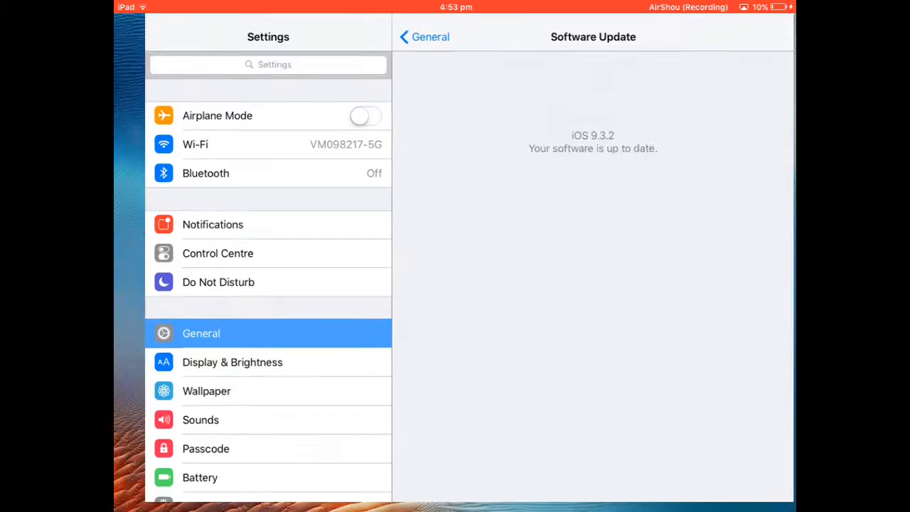
{"action": "key", "text": "home"}
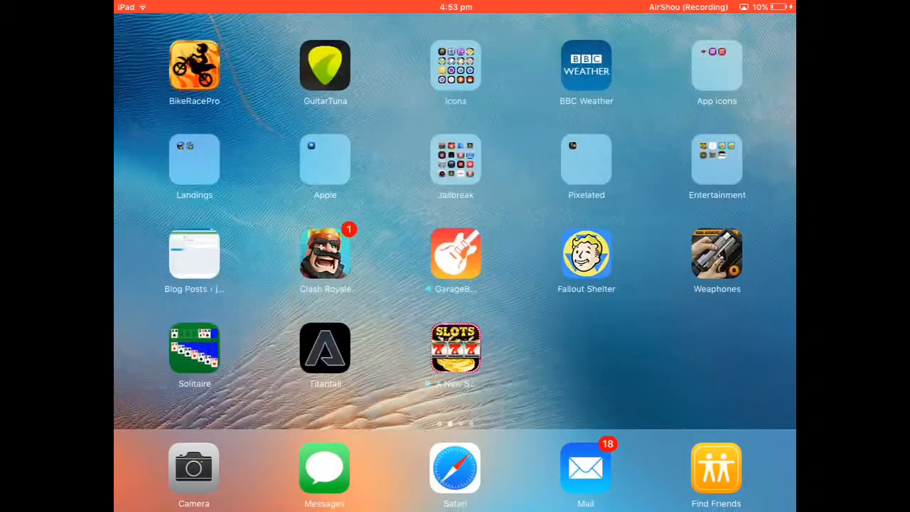
{"action": "scroll", "scroll_direction": "left", "scroll_amount": 3}
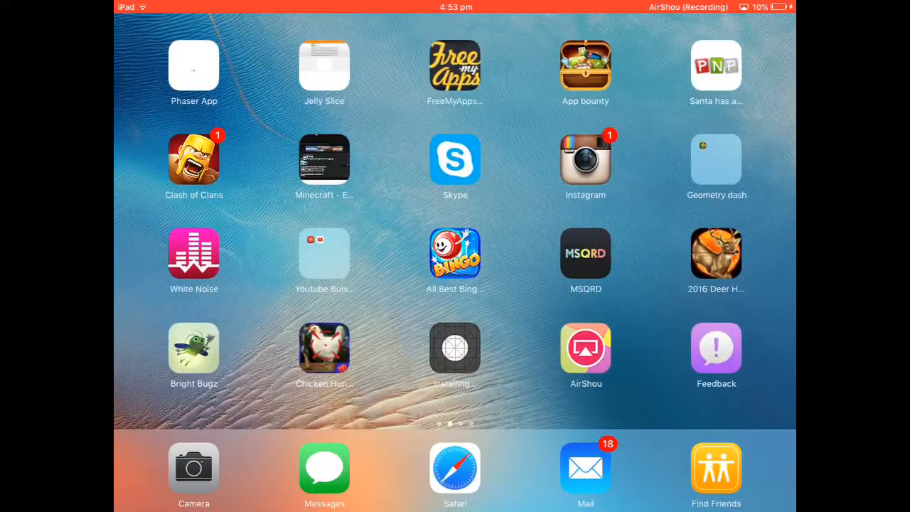